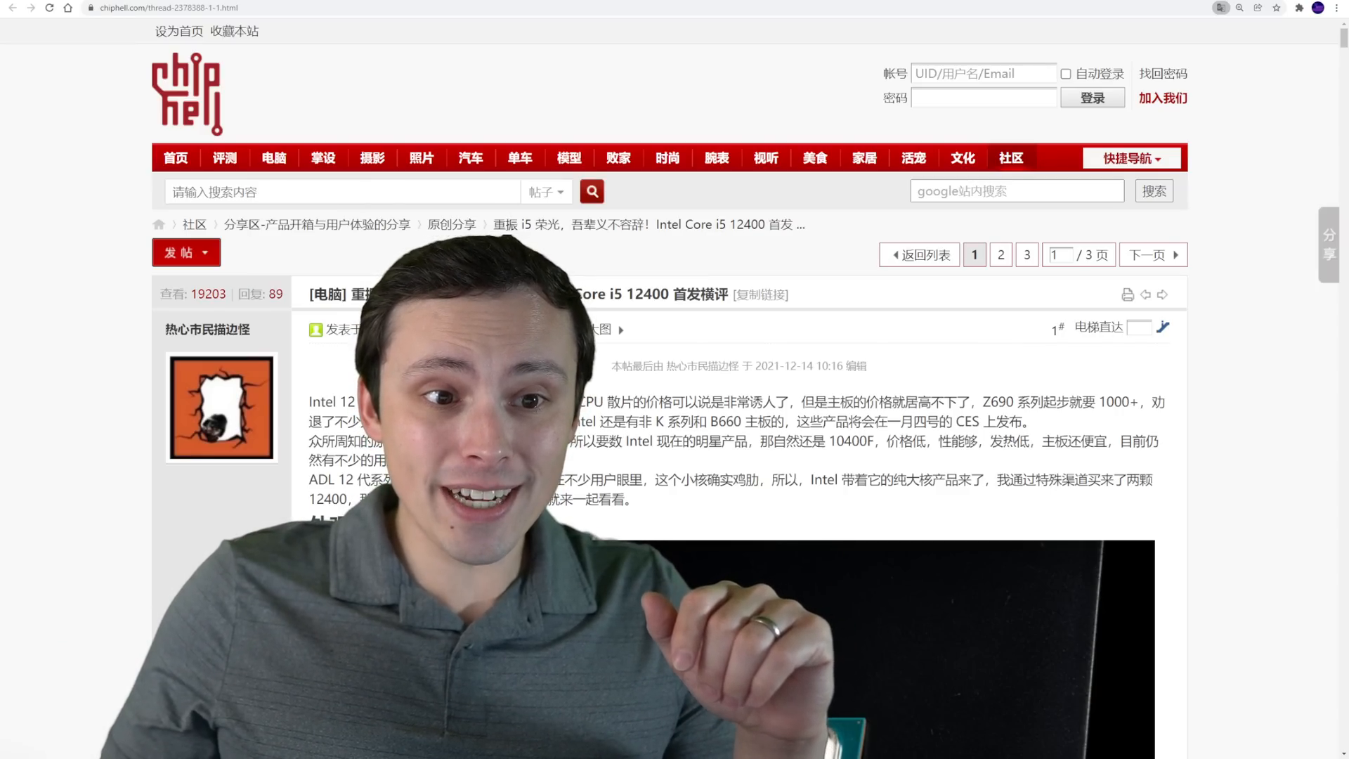
scroll(down, 3)
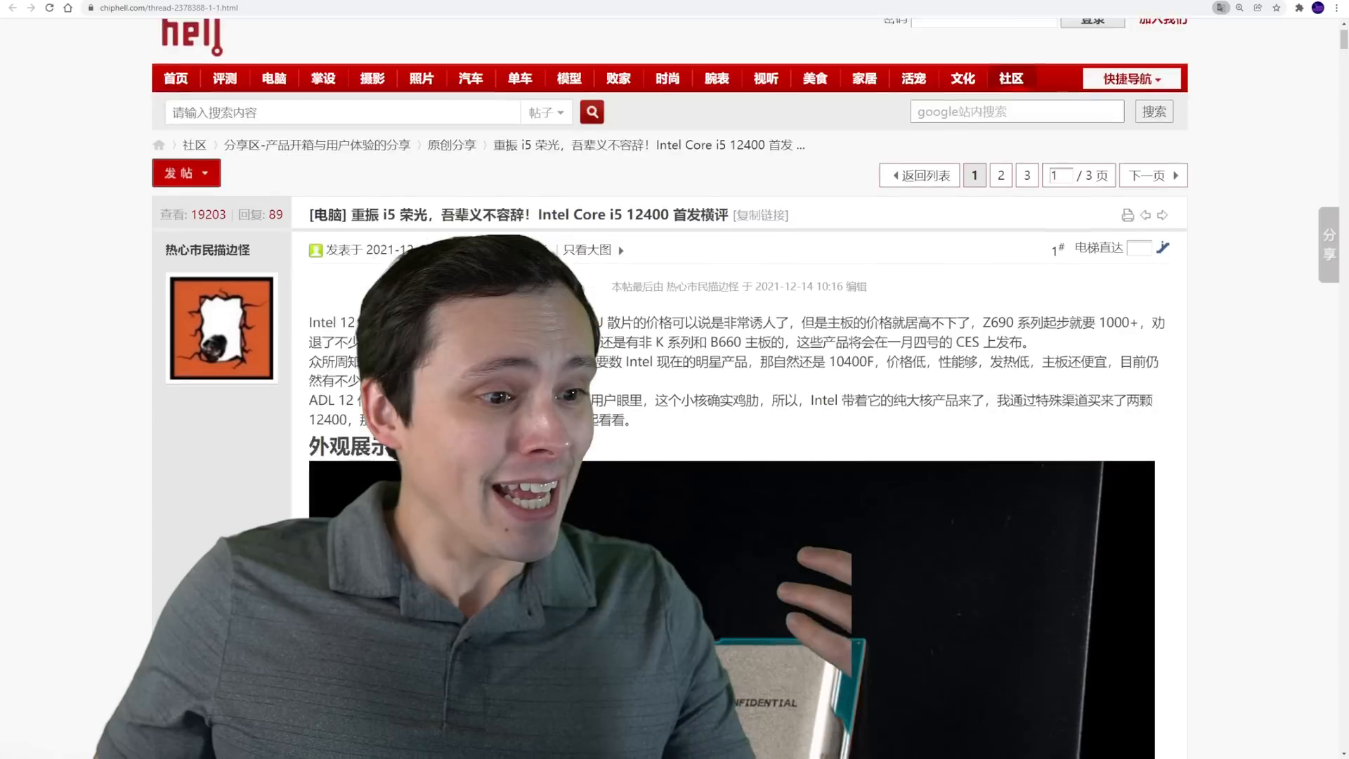
scroll(down, 3)
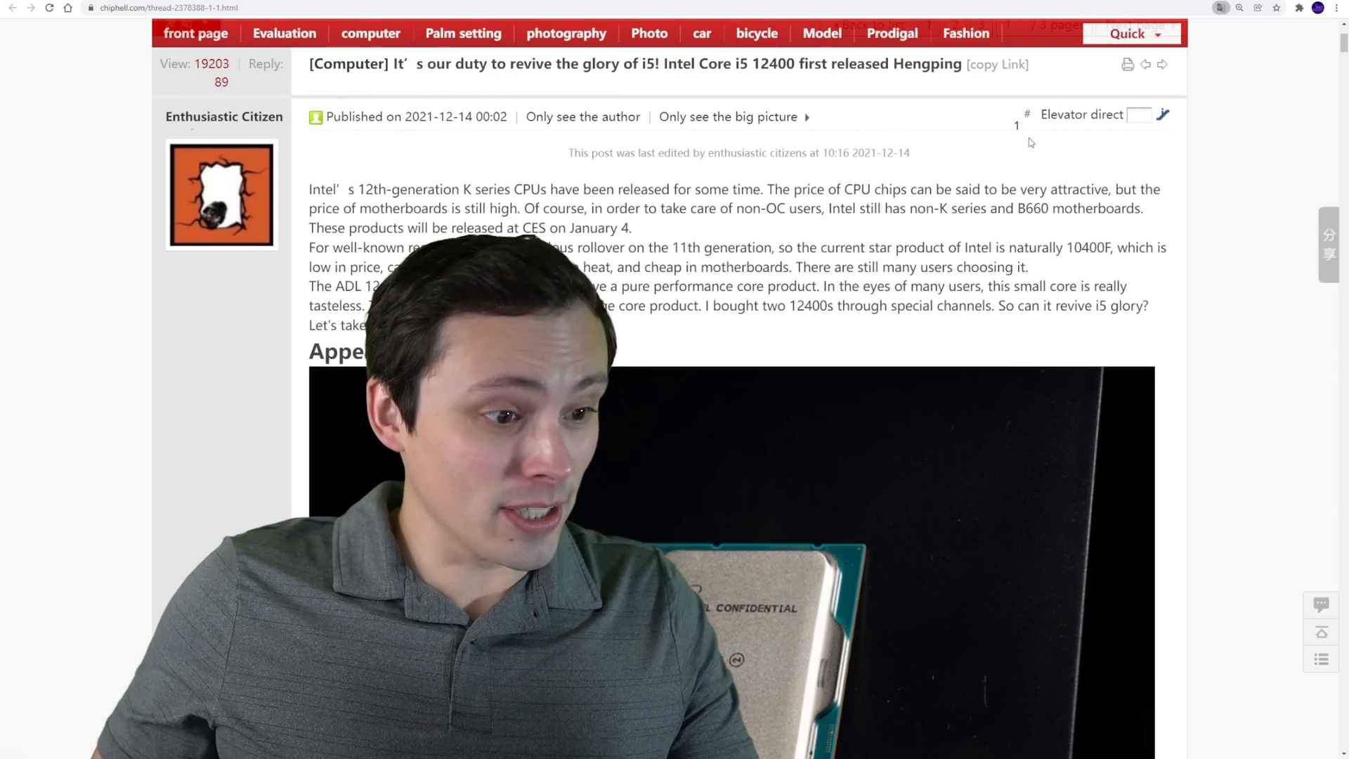
scroll(up, 3)
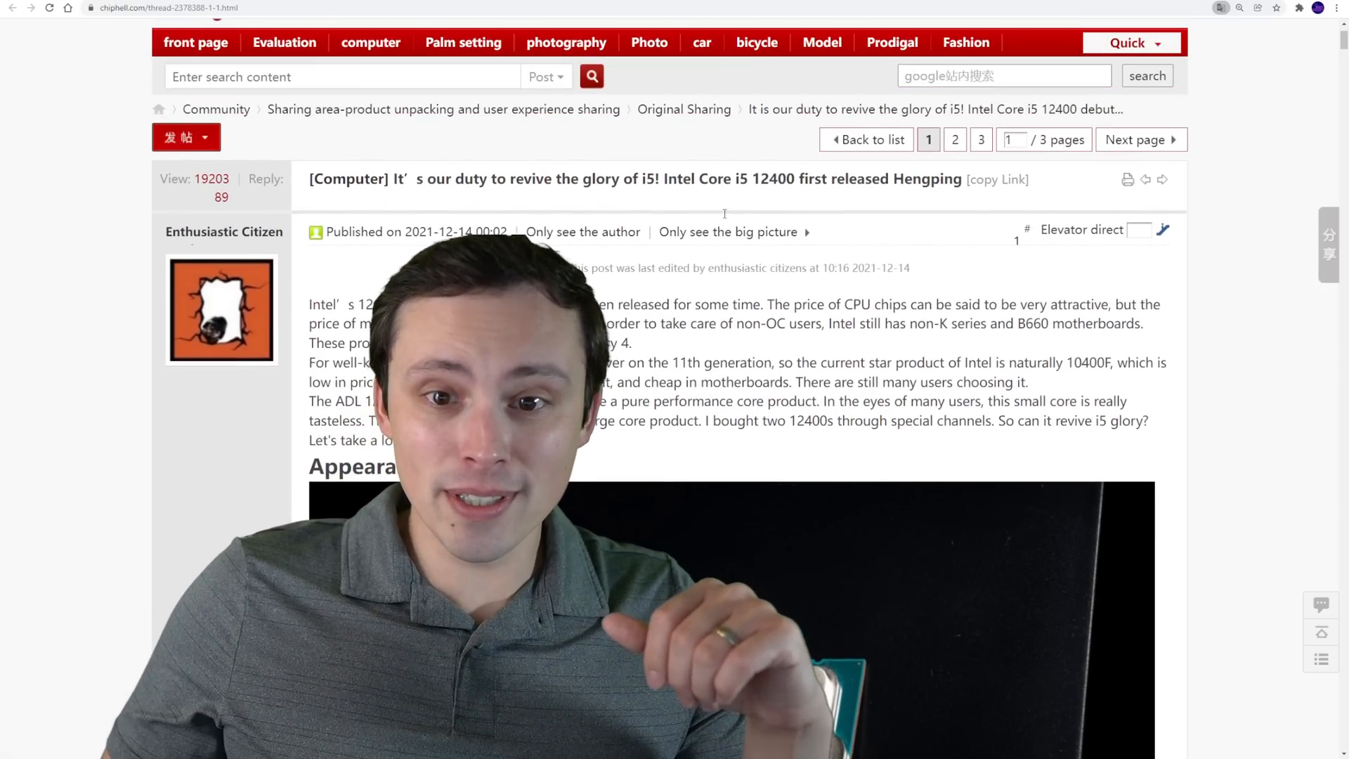